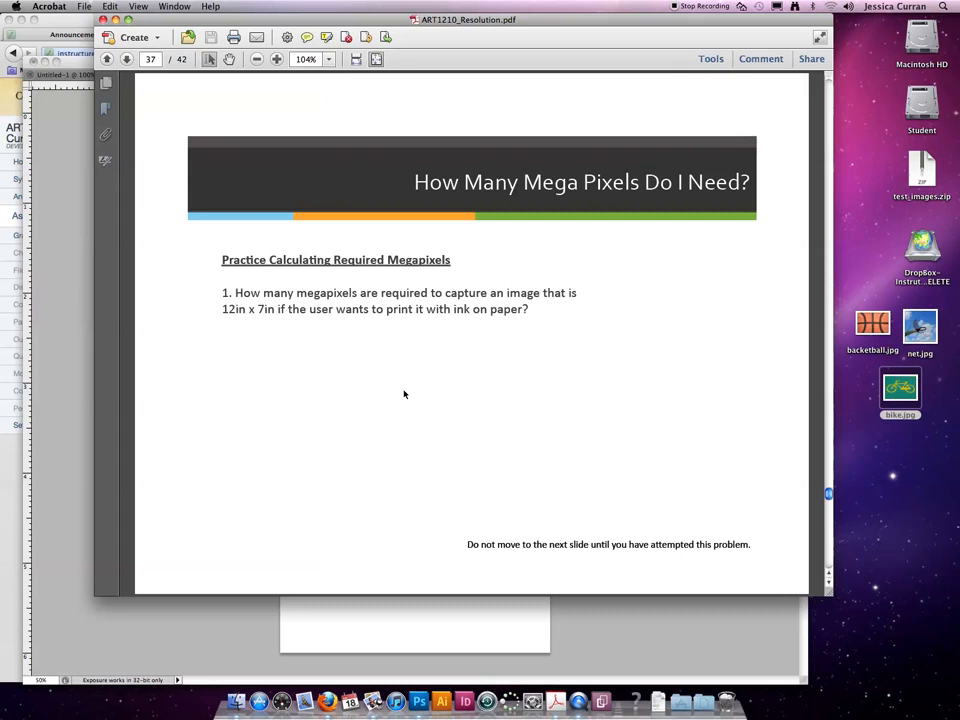
{"action": "mouse_move", "coordinate": [868, 544]}
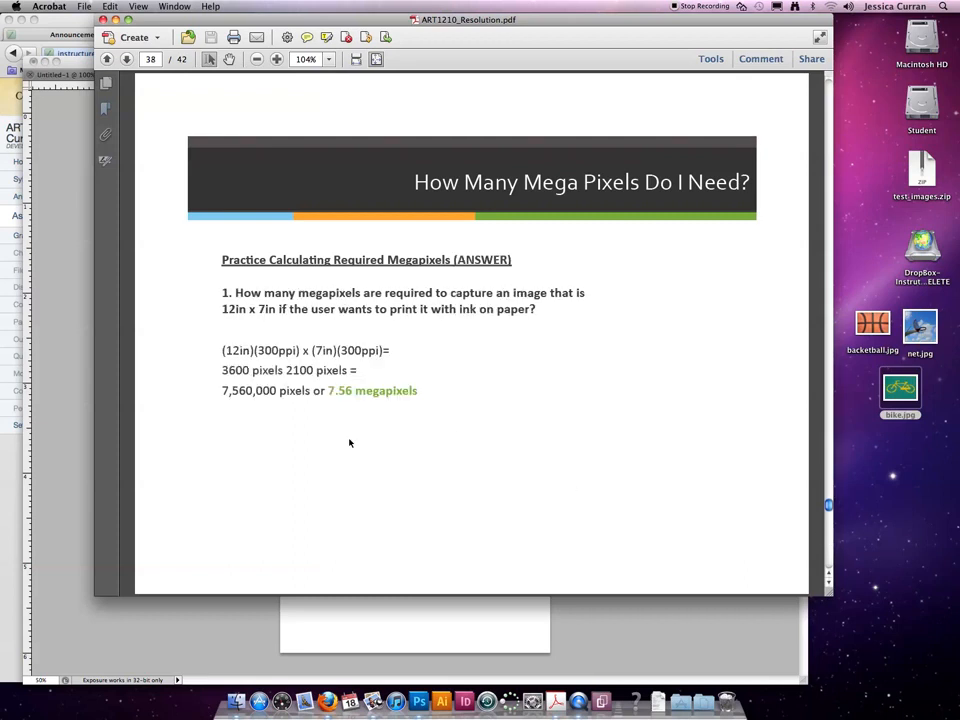
{"action": "mouse_move", "coordinate": [284, 400]}
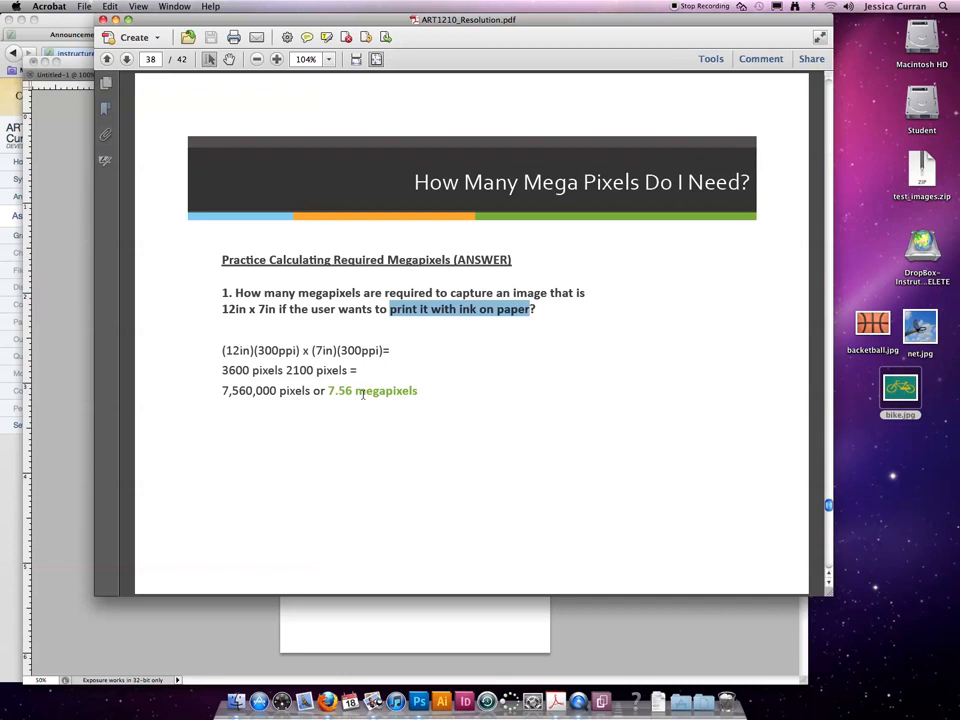
{"action": "mouse_move", "coordinate": [384, 390]}
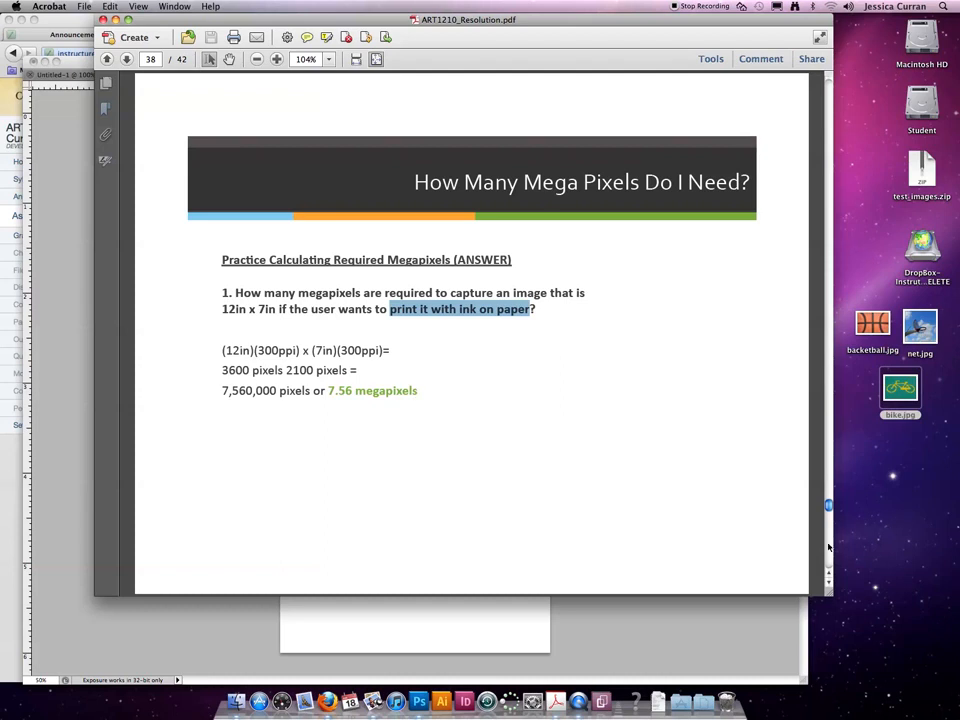
Advance to page 39 showing practice problem 2 on a 10in × 8in picture frame image.
{"action": "left_click", "coordinate": [126, 60]}
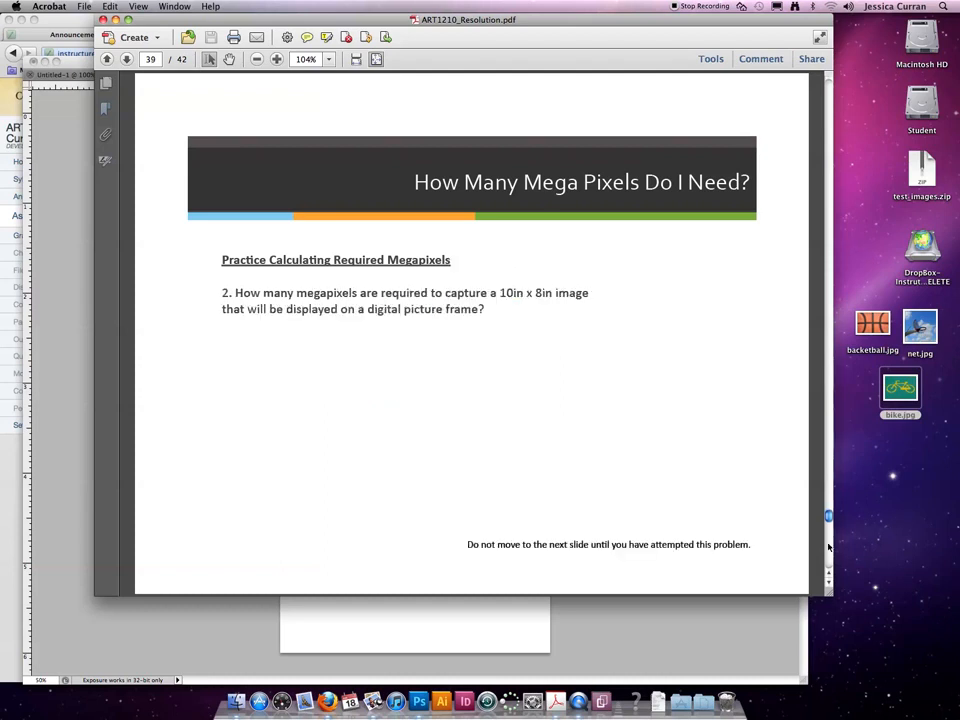
{"action": "mouse_move", "coordinate": [352, 430]}
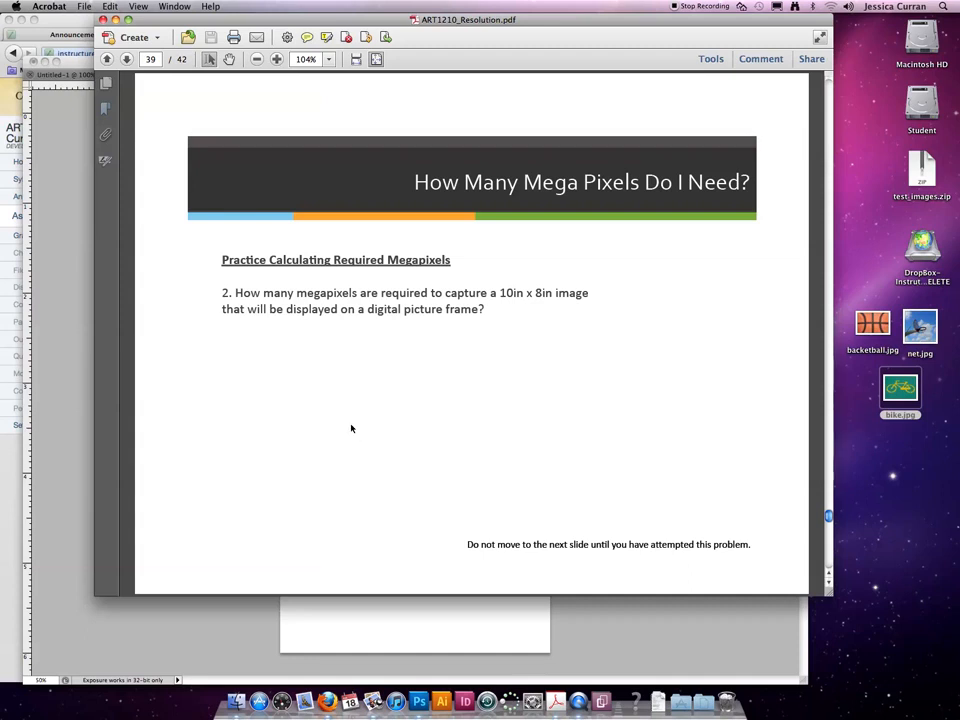
{"action": "mouse_move", "coordinate": [344, 418]}
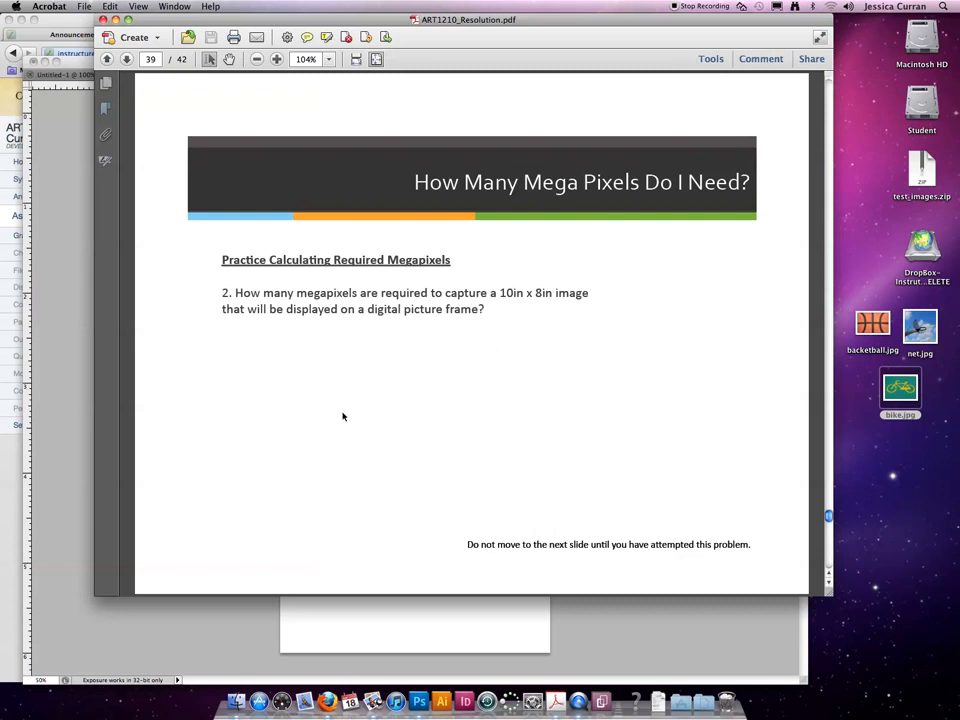
{"action": "mouse_move", "coordinate": [688, 454]}
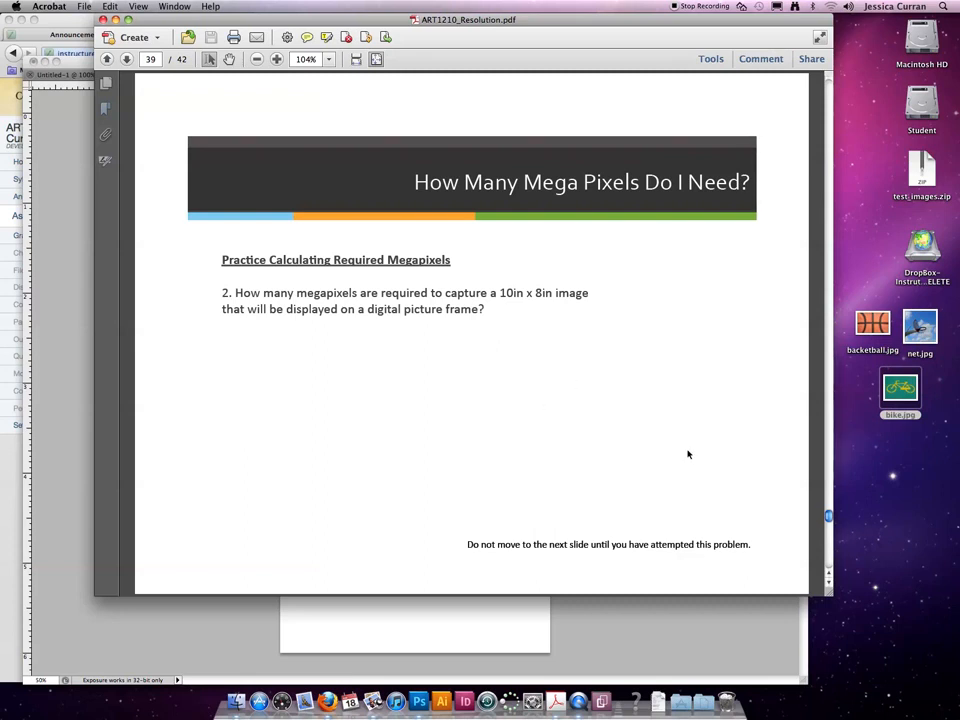
{"action": "mouse_move", "coordinate": [752, 464]}
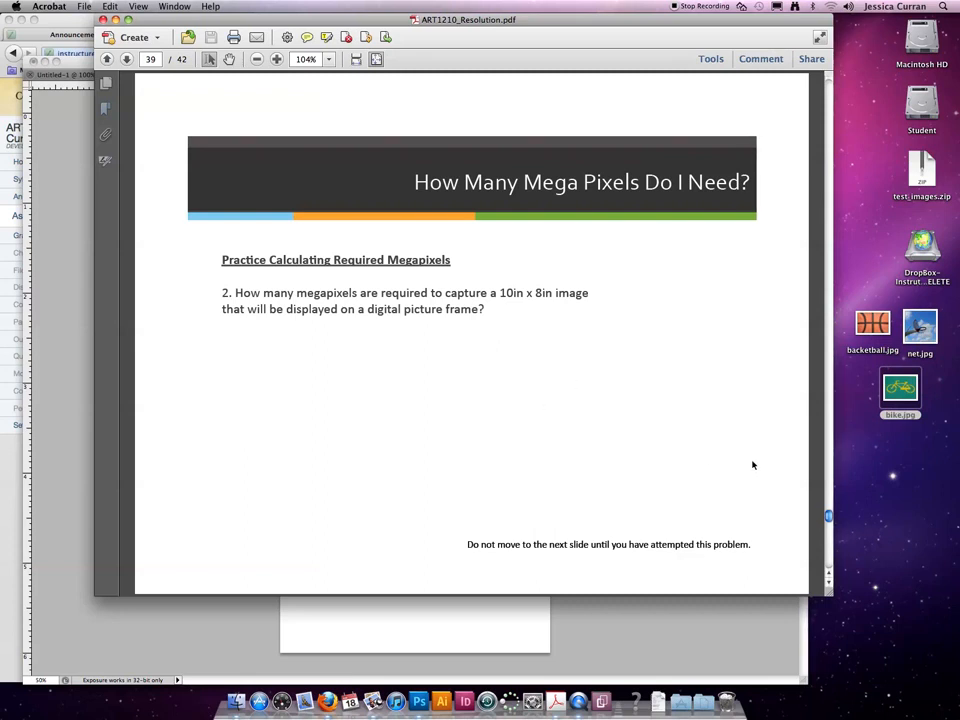
{"action": "mouse_move", "coordinate": [830, 552]}
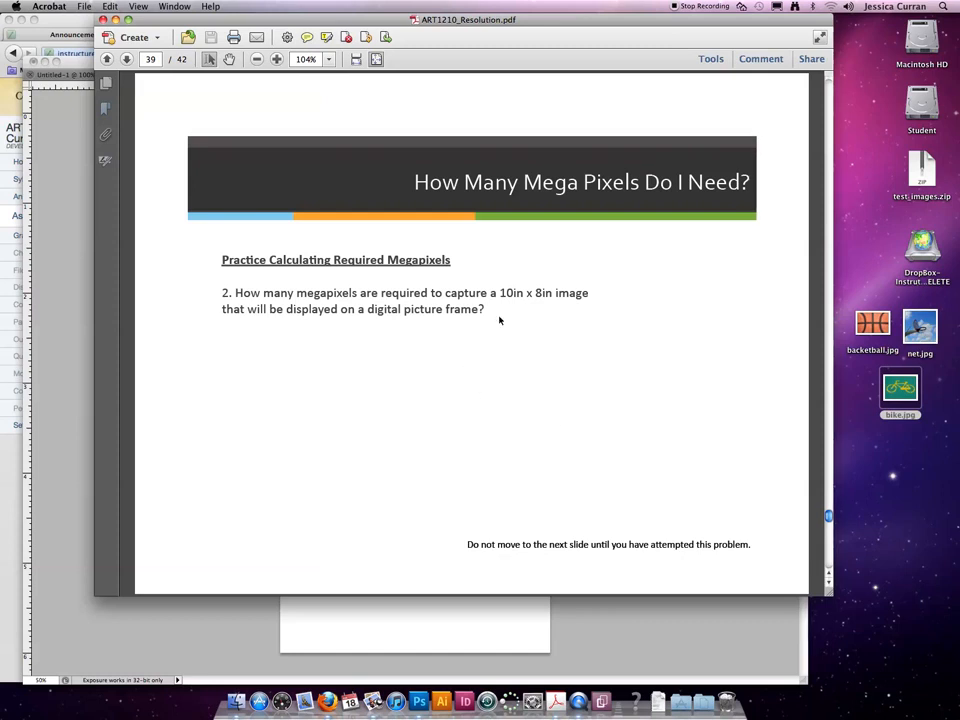
{"action": "double_click", "coordinate": [444, 308]}
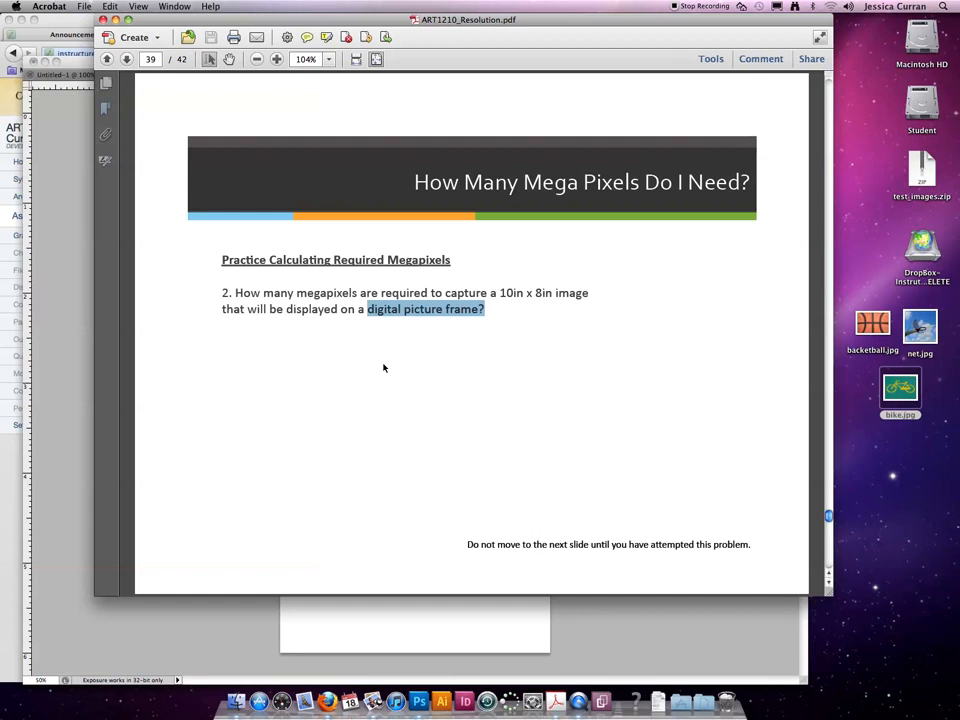
{"action": "mouse_move", "coordinate": [380, 352]}
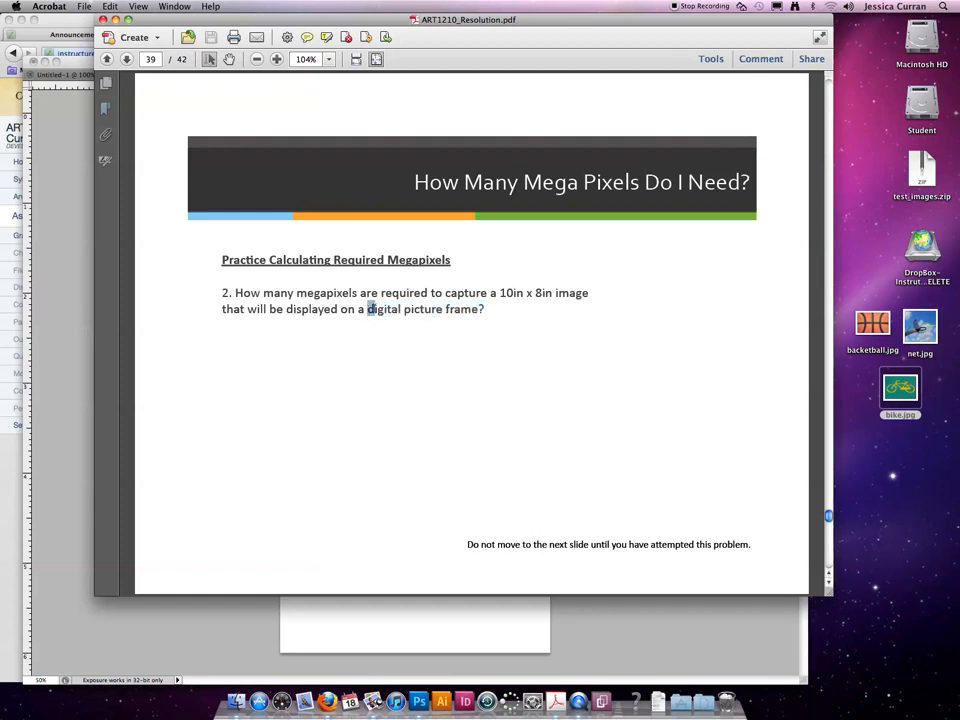
{"action": "double_click", "coordinate": [384, 308]}
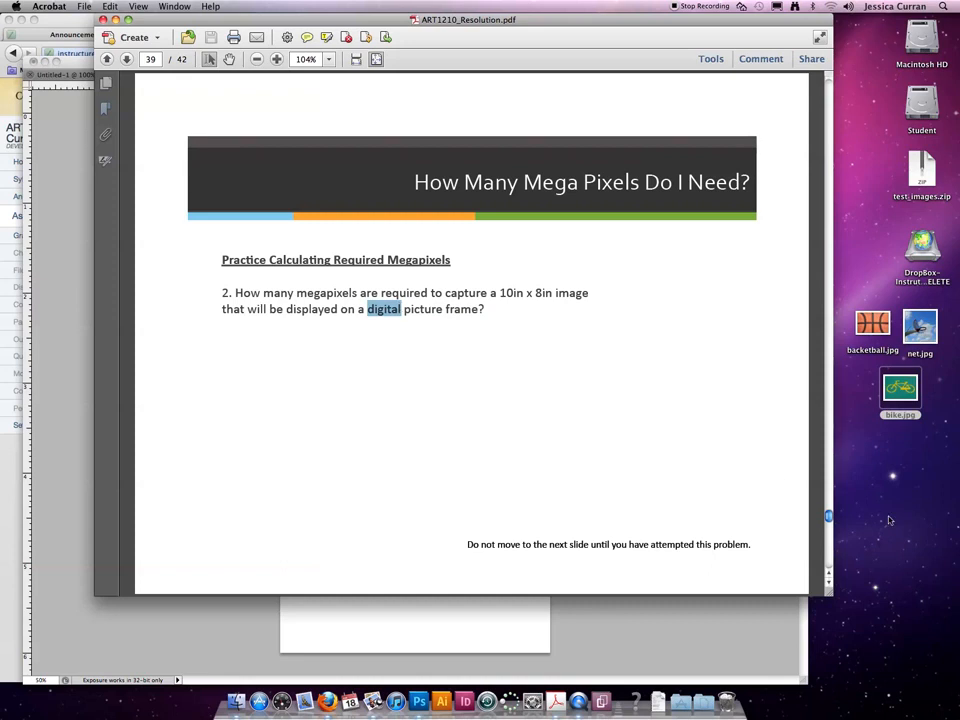
{"action": "mouse_move", "coordinate": [830, 548]}
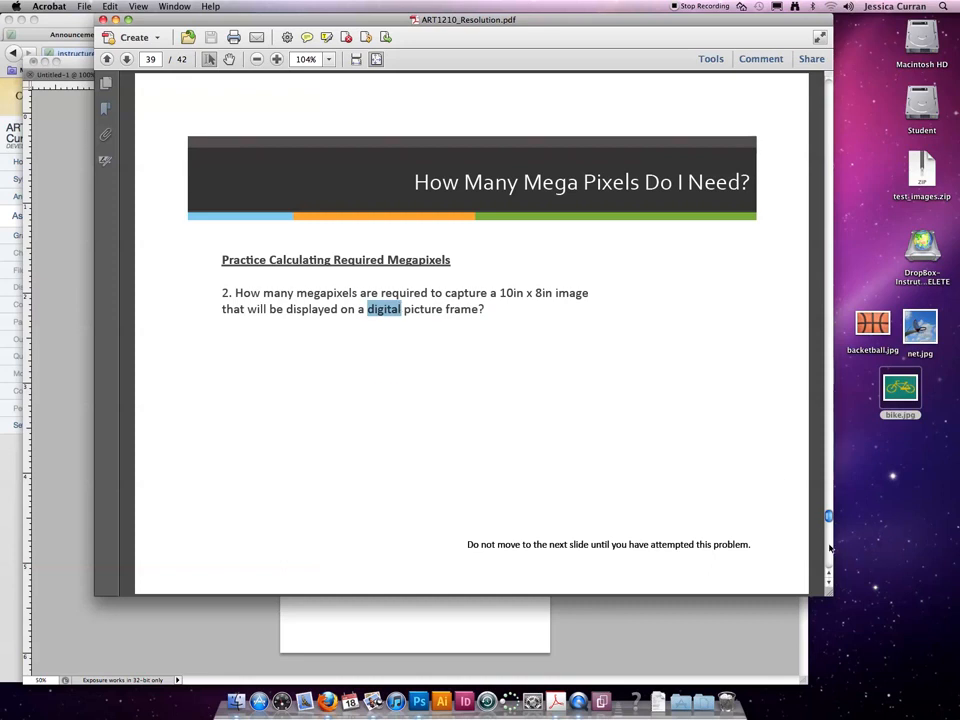
{"action": "left_click", "coordinate": [126, 60]}
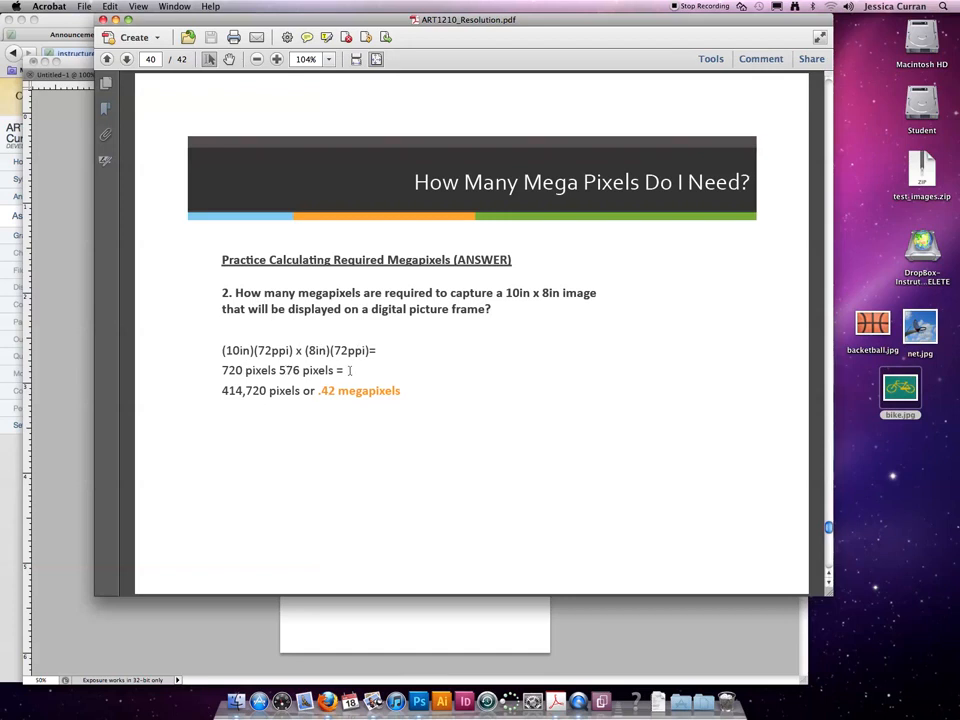
{"action": "mouse_move", "coordinate": [252, 434]}
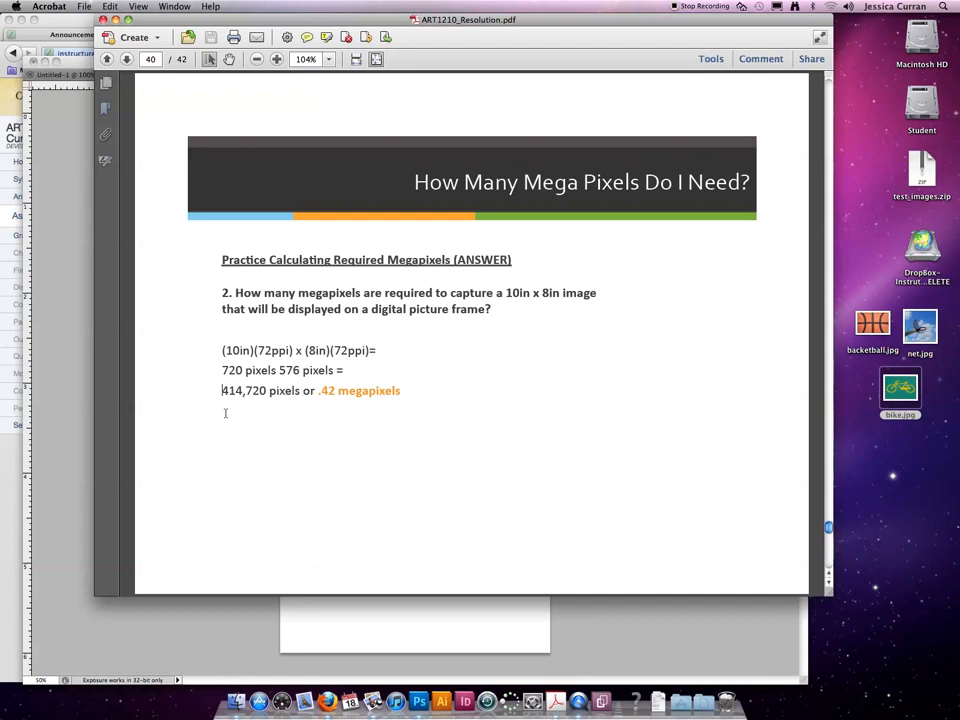
{"action": "mouse_move", "coordinate": [224, 418]}
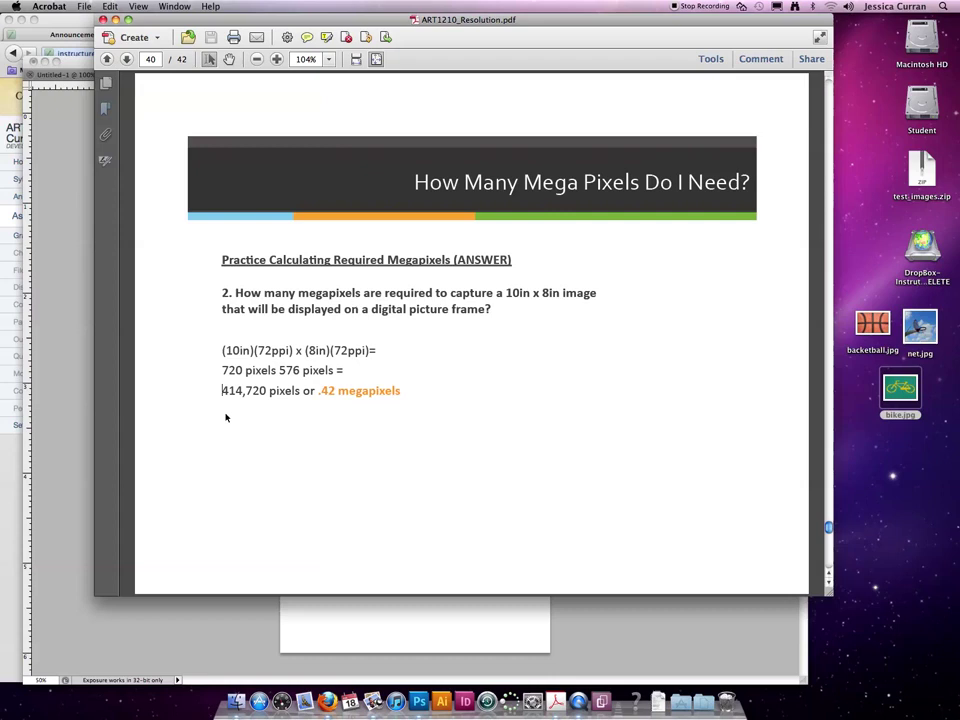
{"action": "mouse_move", "coordinate": [316, 396]}
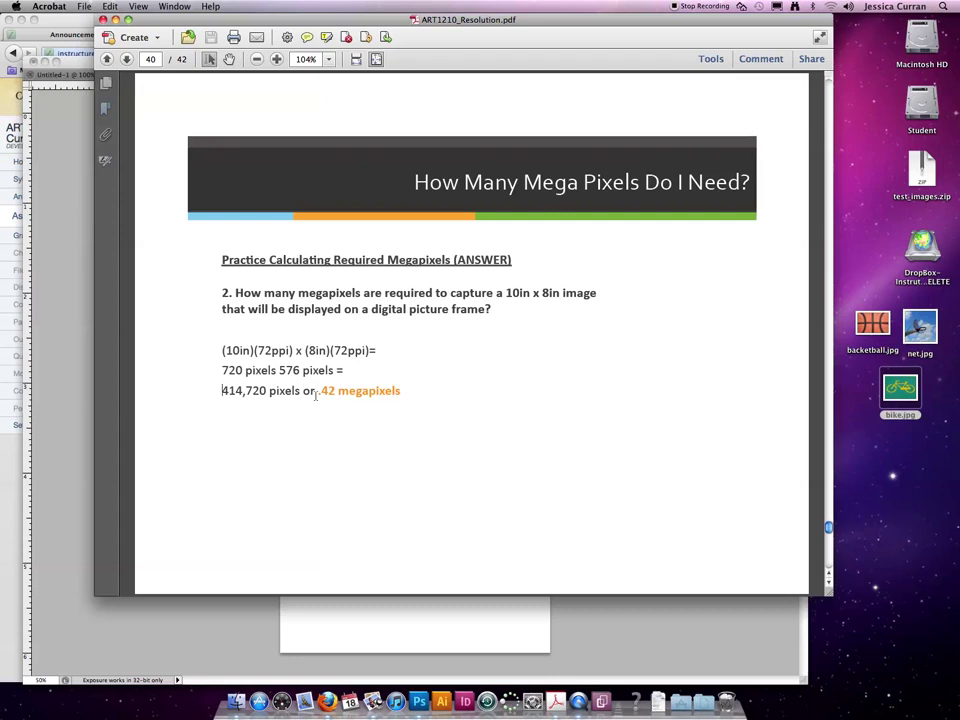
{"action": "mouse_move", "coordinate": [436, 392]}
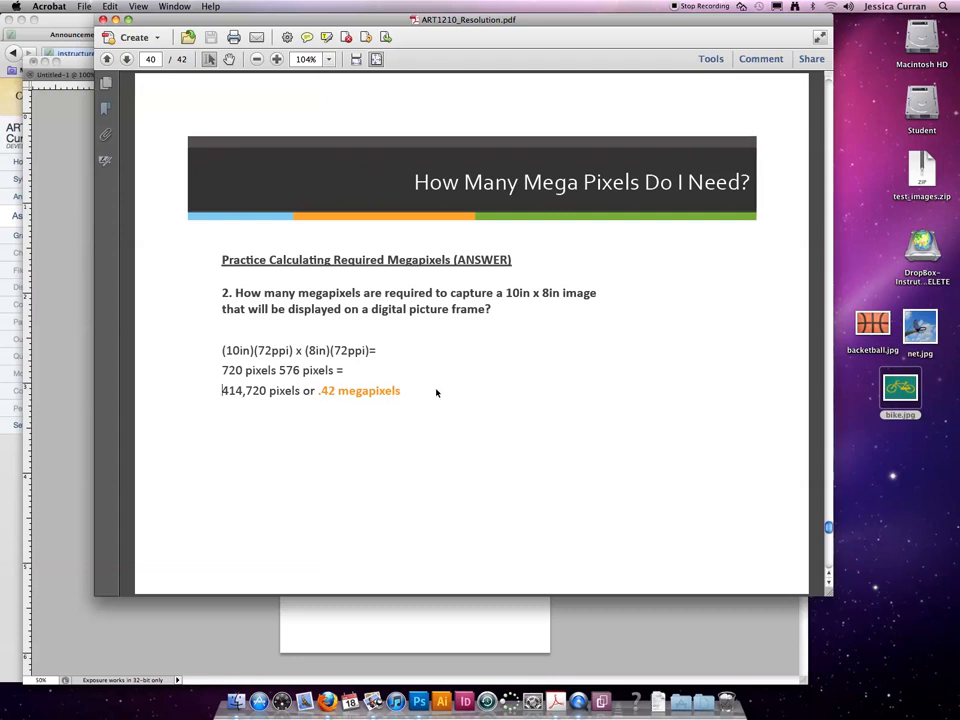
{"action": "mouse_move", "coordinate": [838, 560]}
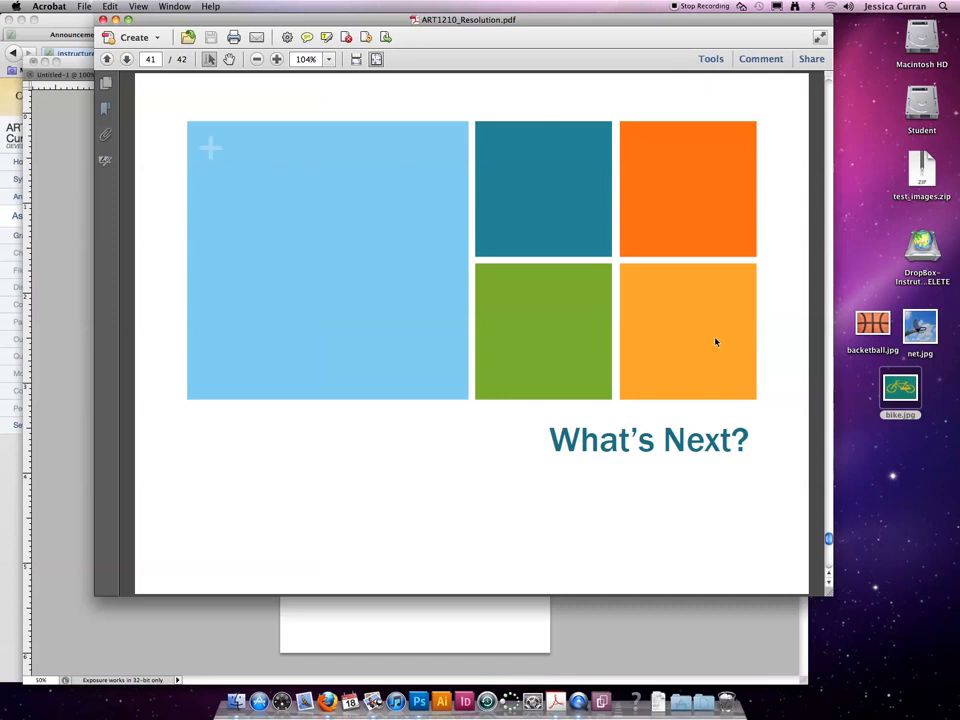
{"action": "mouse_move", "coordinate": [340, 516]}
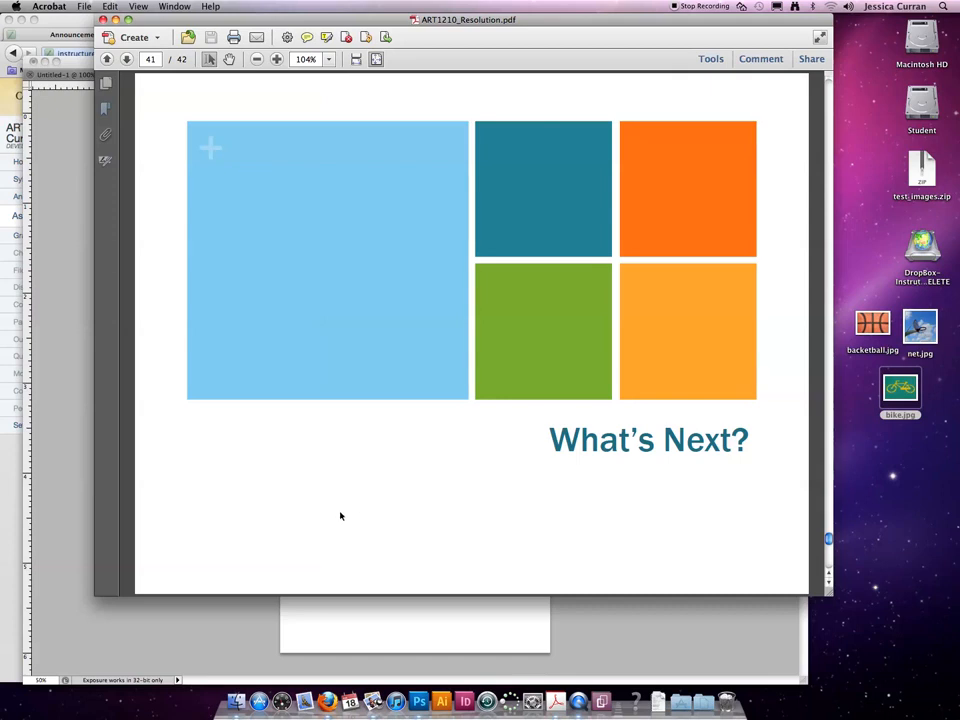